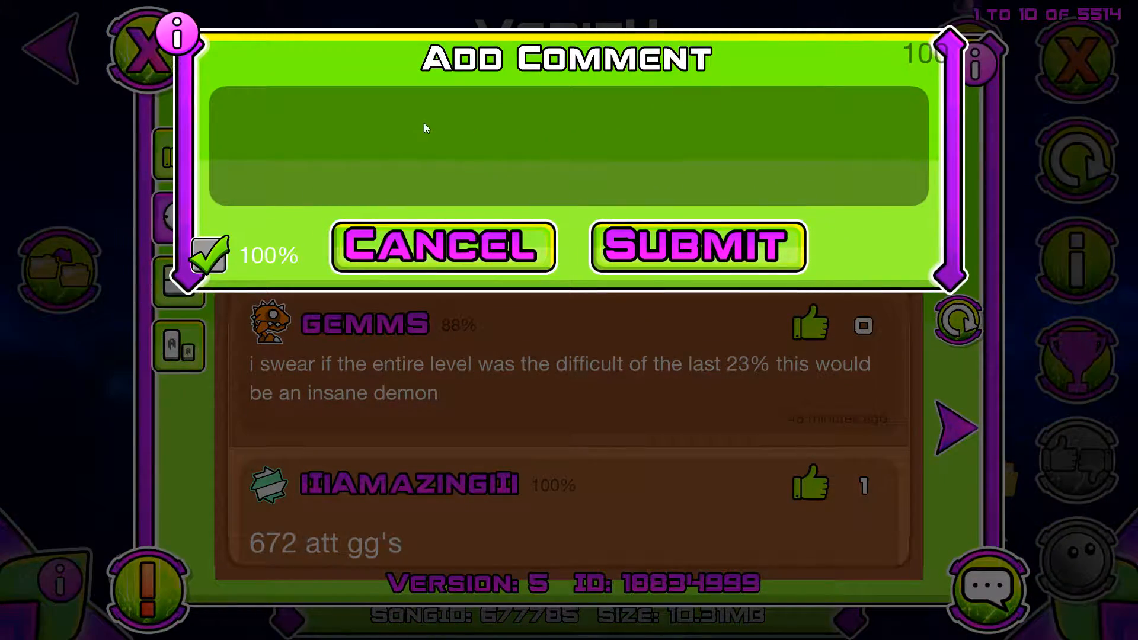
{"action": "type", "text": "swah"}
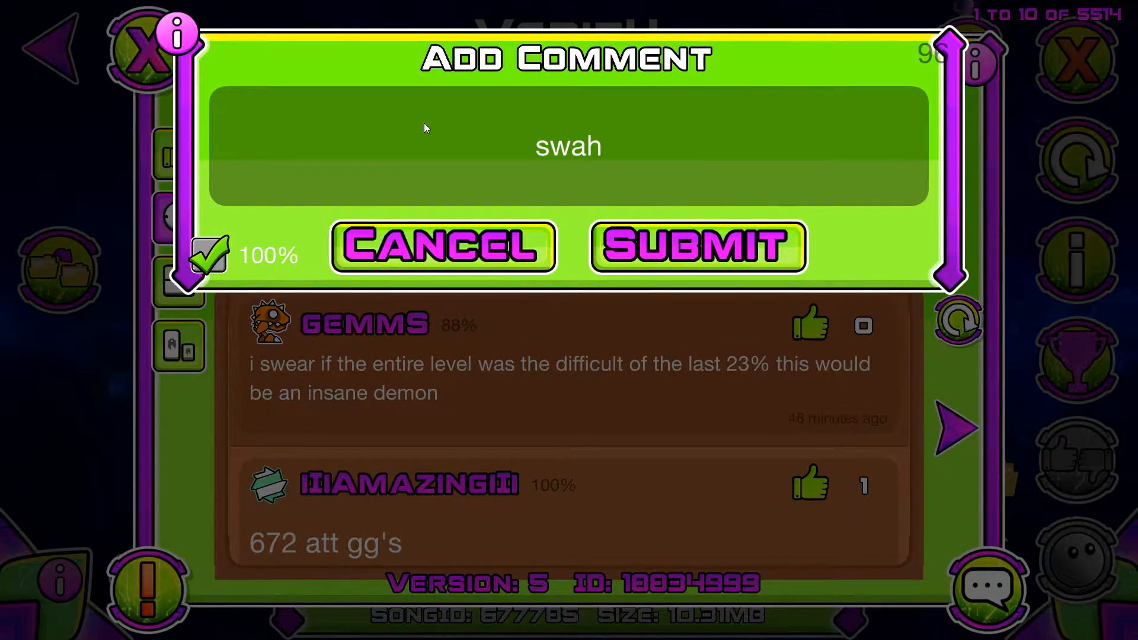